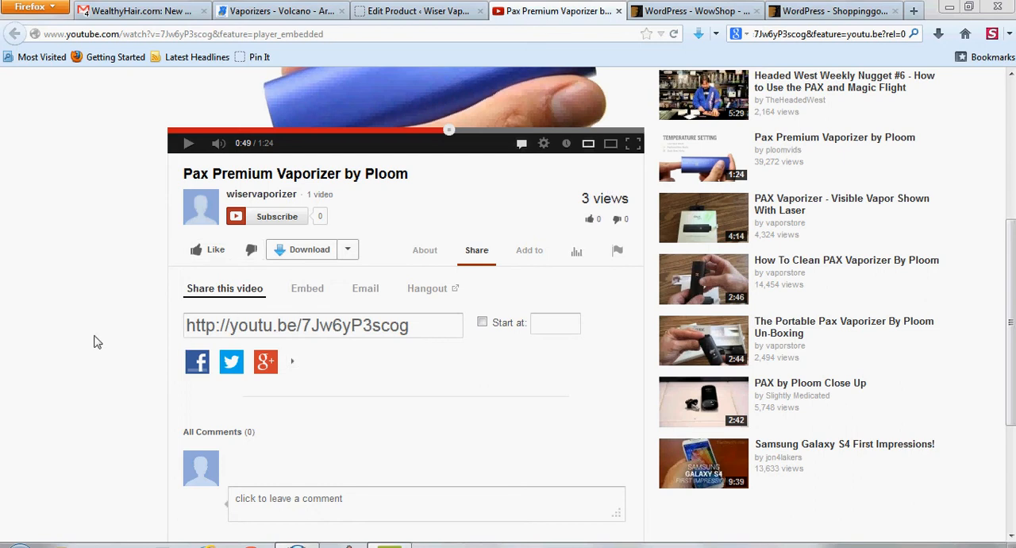
{"action": "mouse_move", "coordinate": [145, 333]}
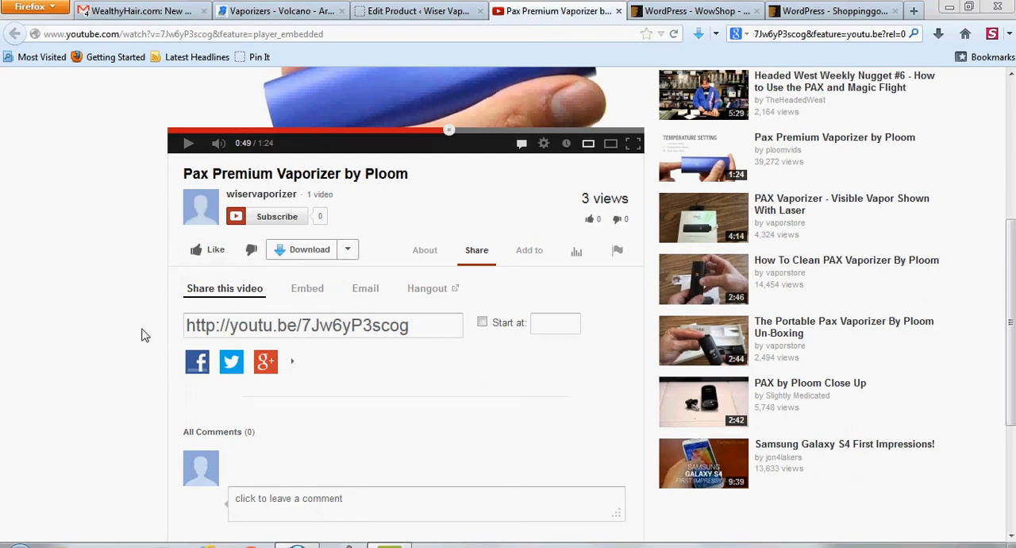
- Scroll to the Pax Premium Vaporizer video's Share options and show its 560×315 iframe embed code
{"action": "scroll", "scroll_direction": "down", "scroll_amount": 3}
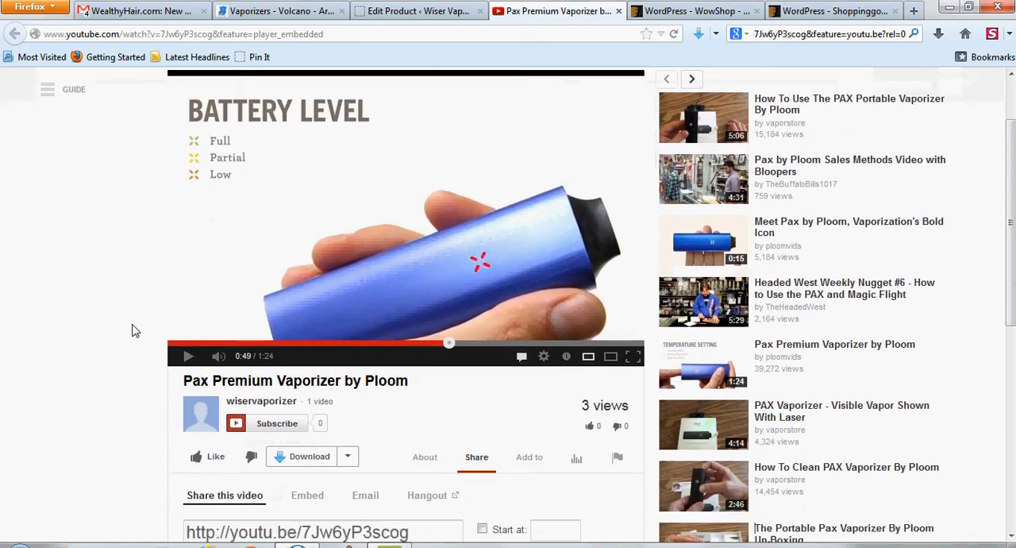
{"action": "scroll", "scroll_direction": "down", "scroll_amount": 3}
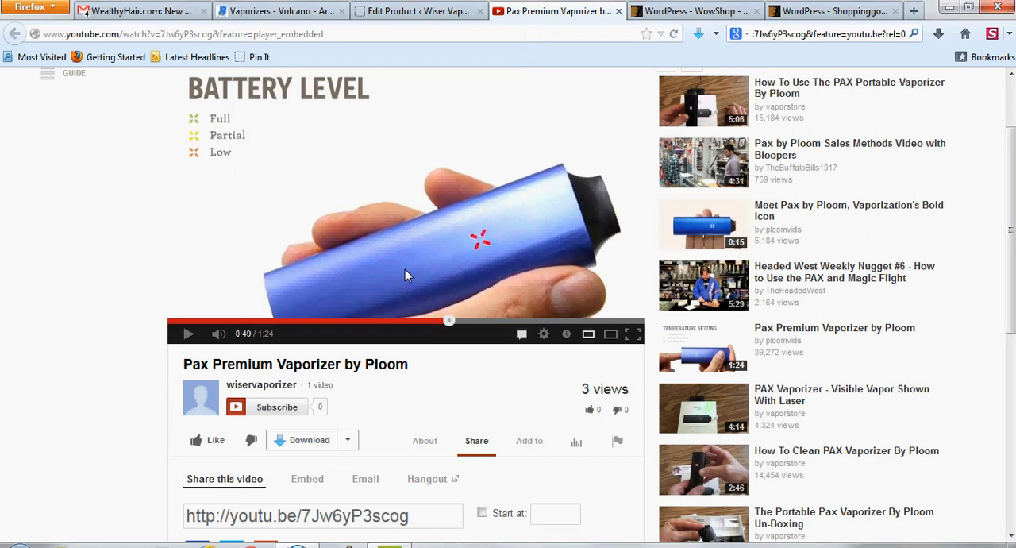
{"action": "mouse_move", "coordinate": [146, 314]}
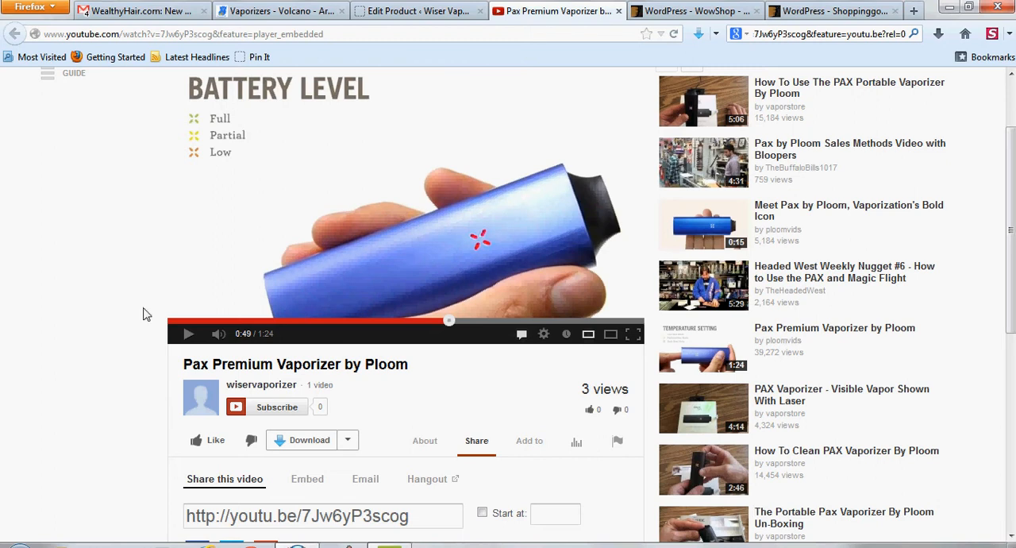
{"action": "mouse_move", "coordinate": [126, 336]}
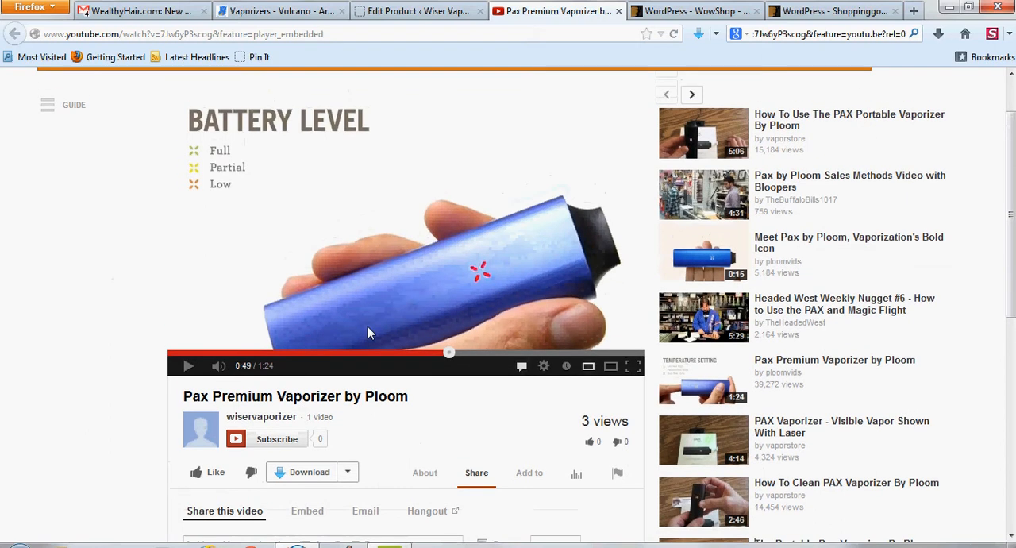
{"action": "mouse_move", "coordinate": [445, 364]}
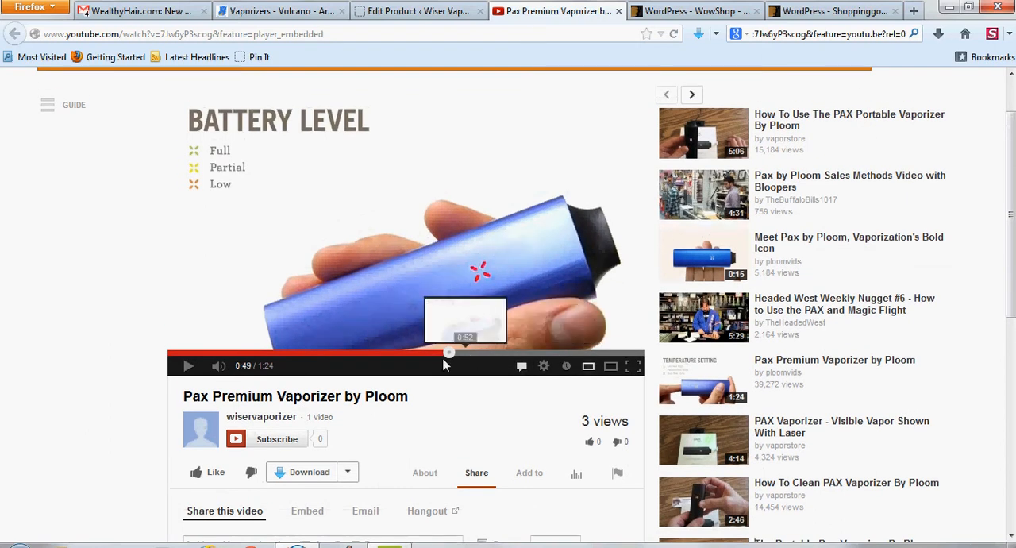
{"action": "mouse_move", "coordinate": [436, 363]}
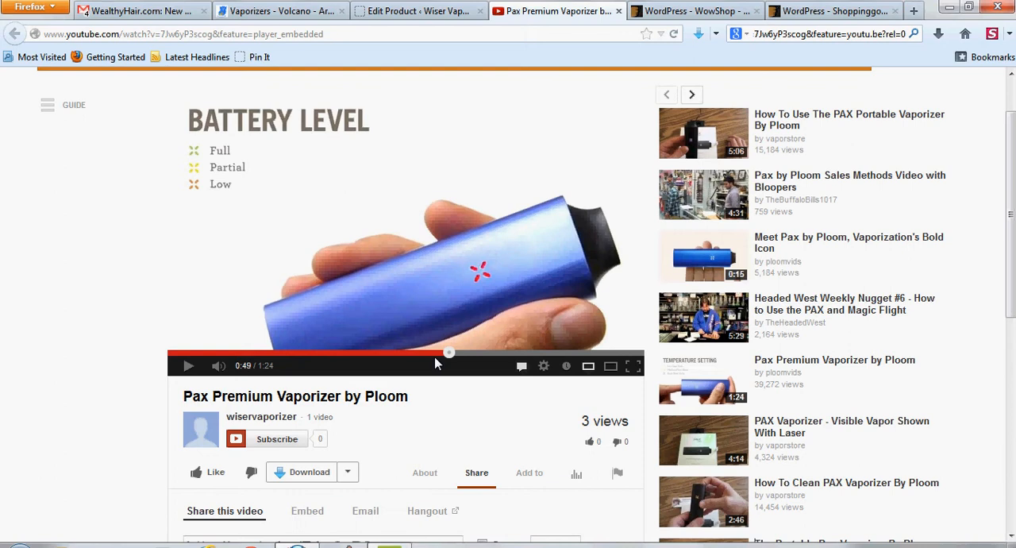
{"action": "mouse_move", "coordinate": [357, 323]}
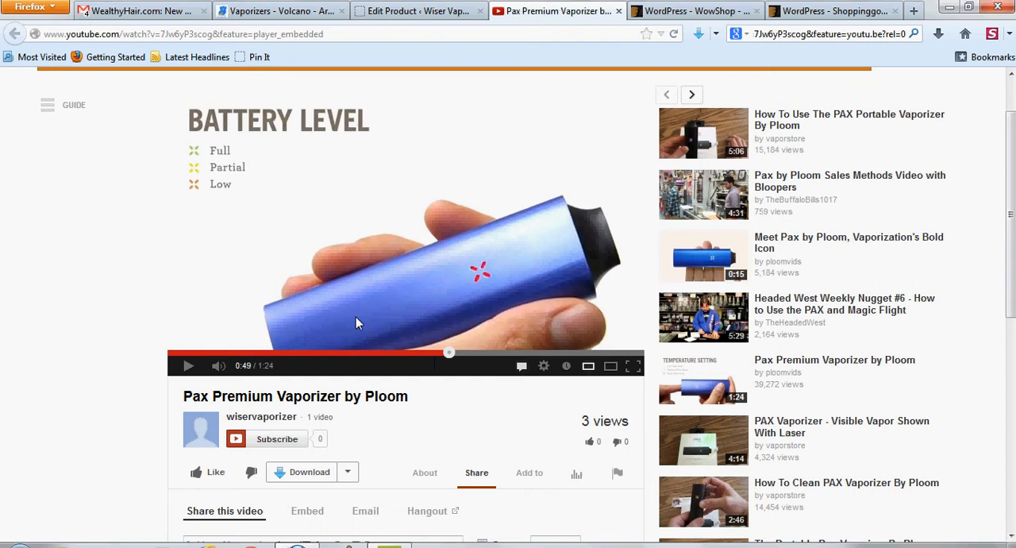
{"action": "mouse_move", "coordinate": [108, 389]}
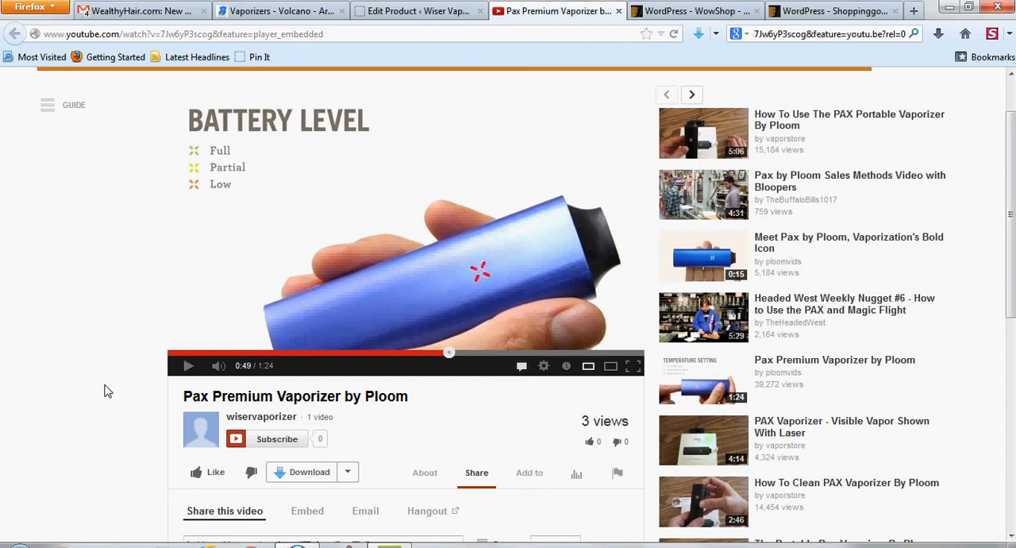
{"action": "mouse_move", "coordinate": [382, 282]}
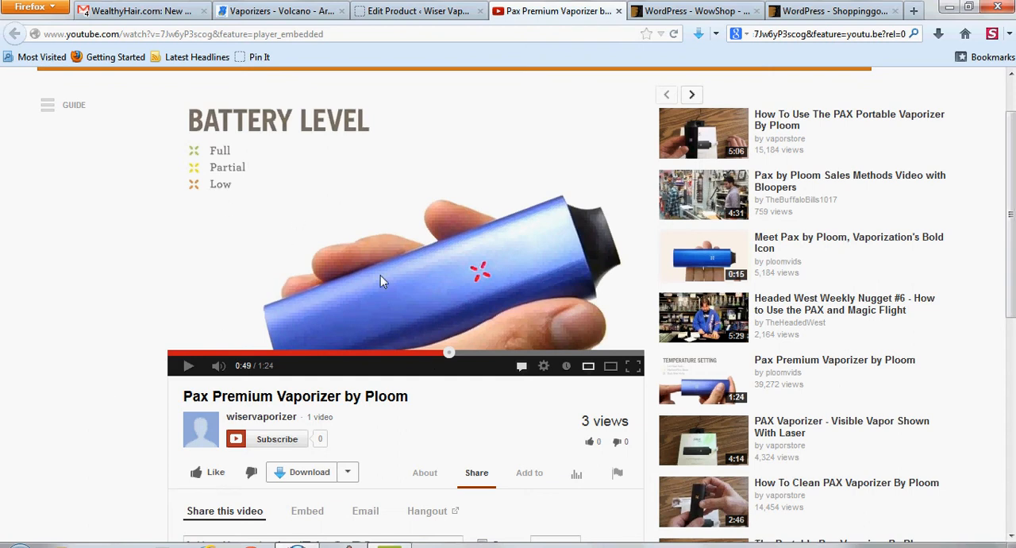
{"action": "mouse_move", "coordinate": [145, 331]}
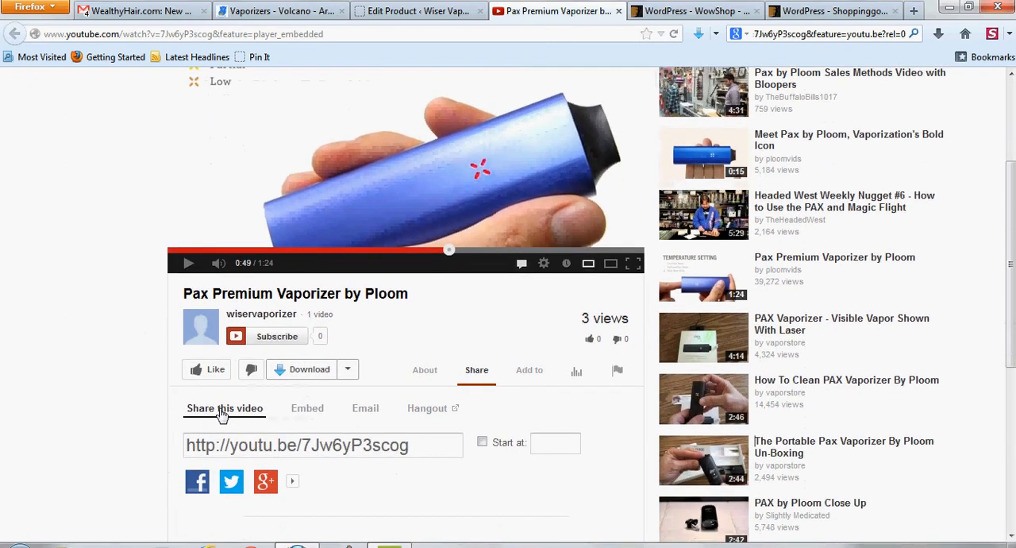
{"action": "scroll", "scroll_direction": "down", "scroll_amount": 3}
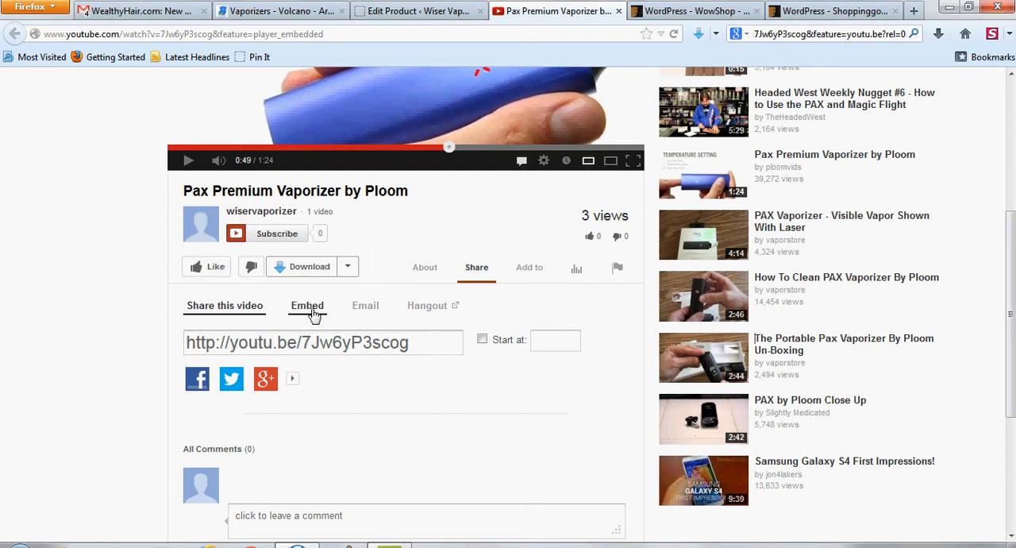
{"action": "left_click", "coordinate": [307, 304]}
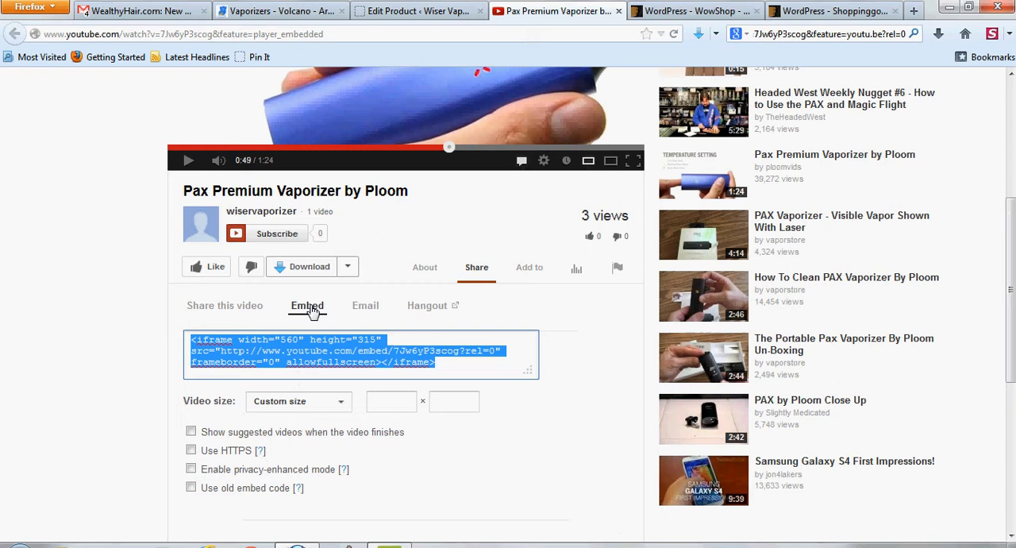
{"action": "mouse_move", "coordinate": [344, 368]}
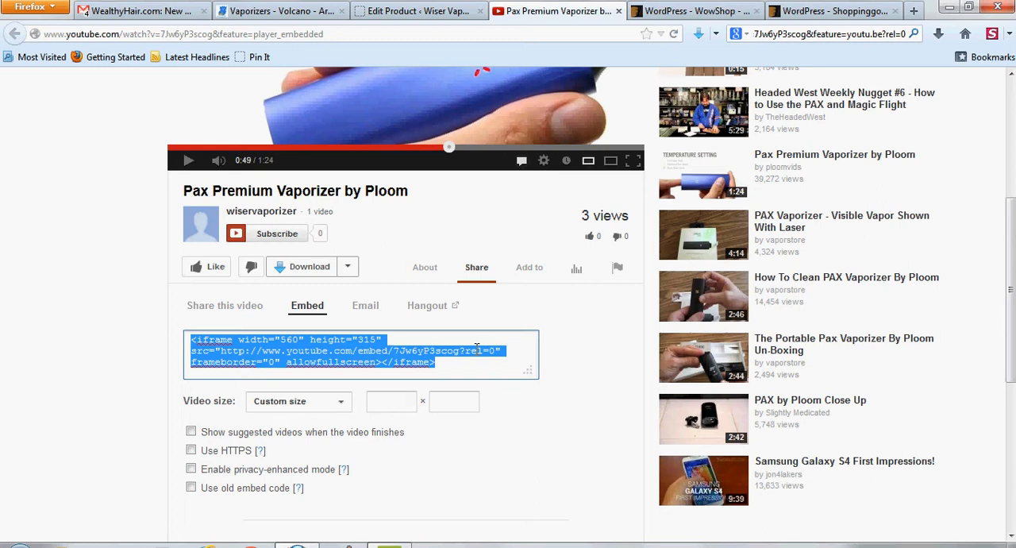
- Uncheck 'Show suggested videos when the video finishes' so the Pax iframe code carries rel=0
{"action": "left_click", "coordinate": [190, 432]}
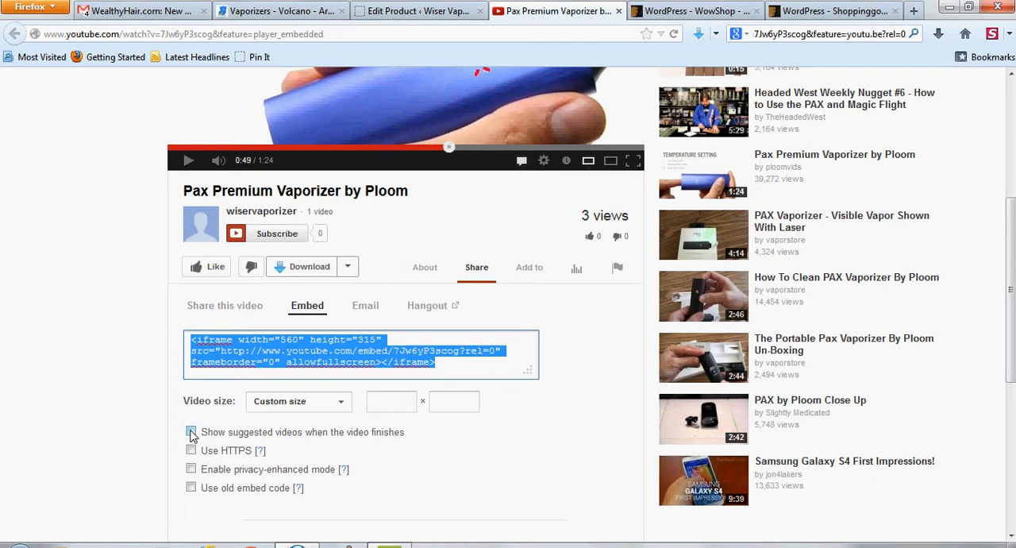
{"action": "left_click", "coordinate": [191, 431]}
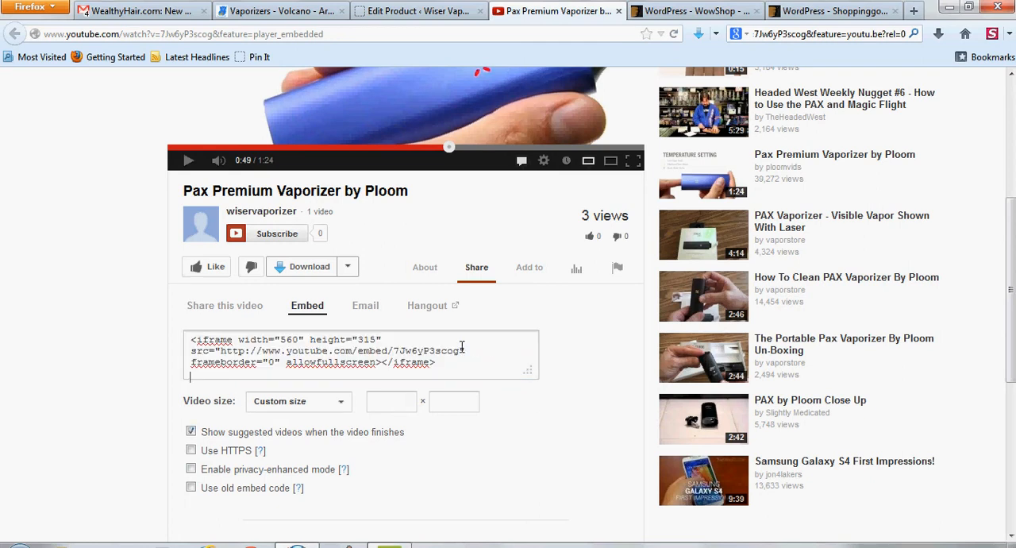
{"action": "left_click", "coordinate": [191, 431]}
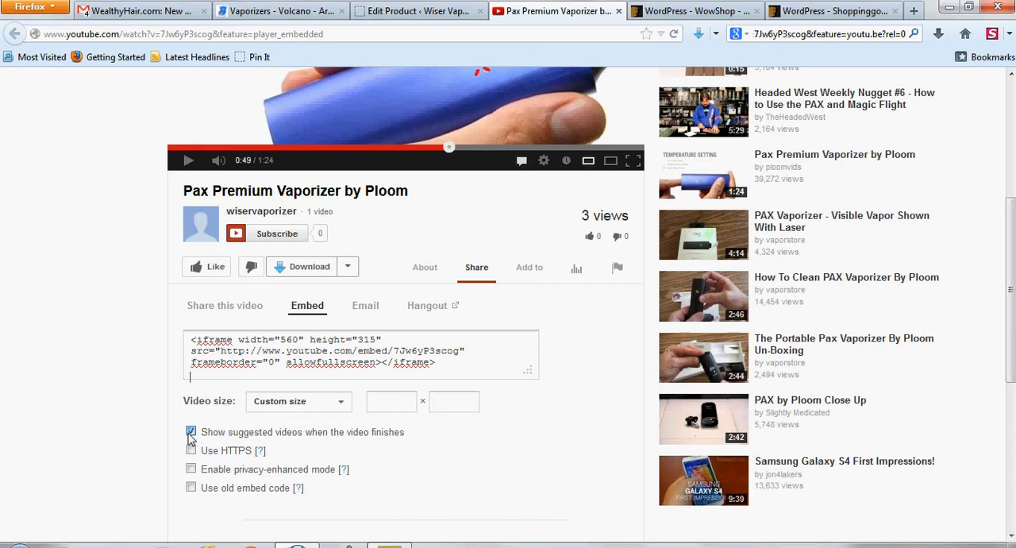
{"action": "left_click", "coordinate": [190, 432]}
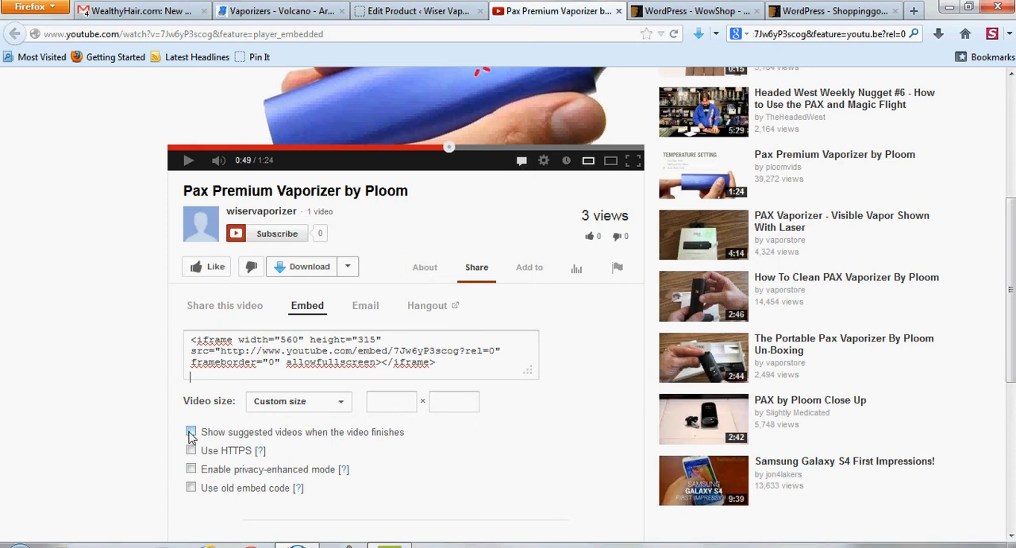
{"action": "left_click", "coordinate": [190, 432]}
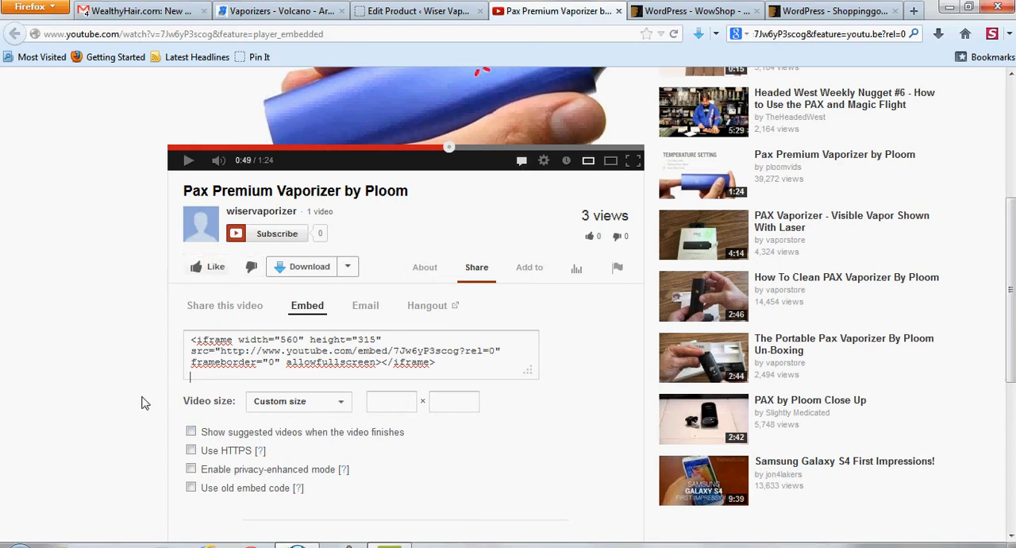
{"action": "scroll", "scroll_direction": "down", "scroll_amount": 3}
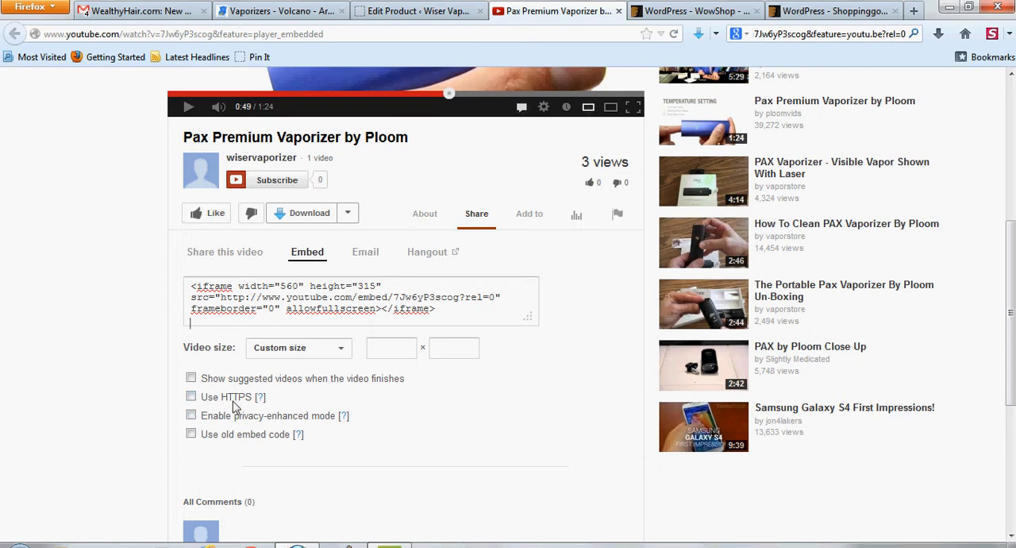
{"action": "mouse_move", "coordinate": [153, 421]}
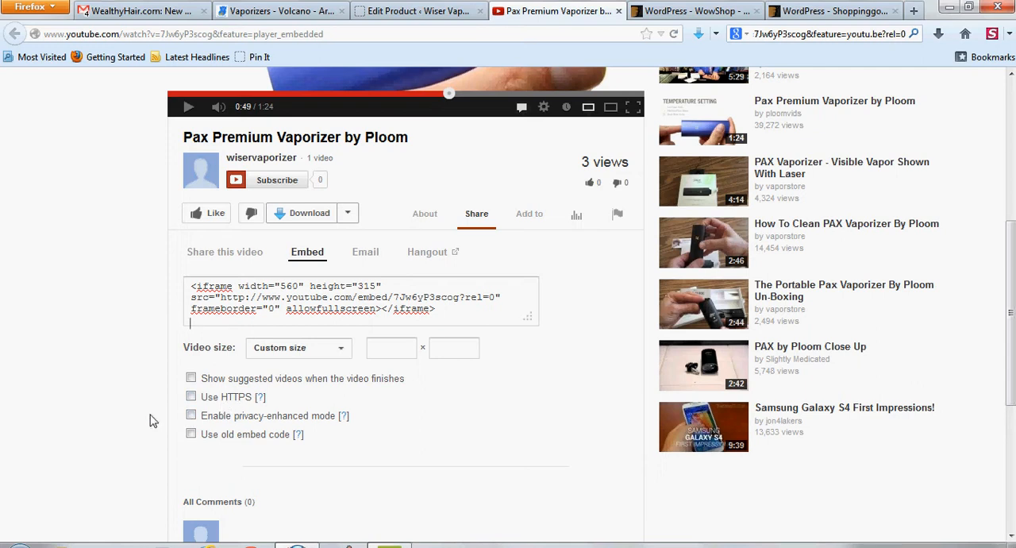
{"action": "mouse_move", "coordinate": [160, 424]}
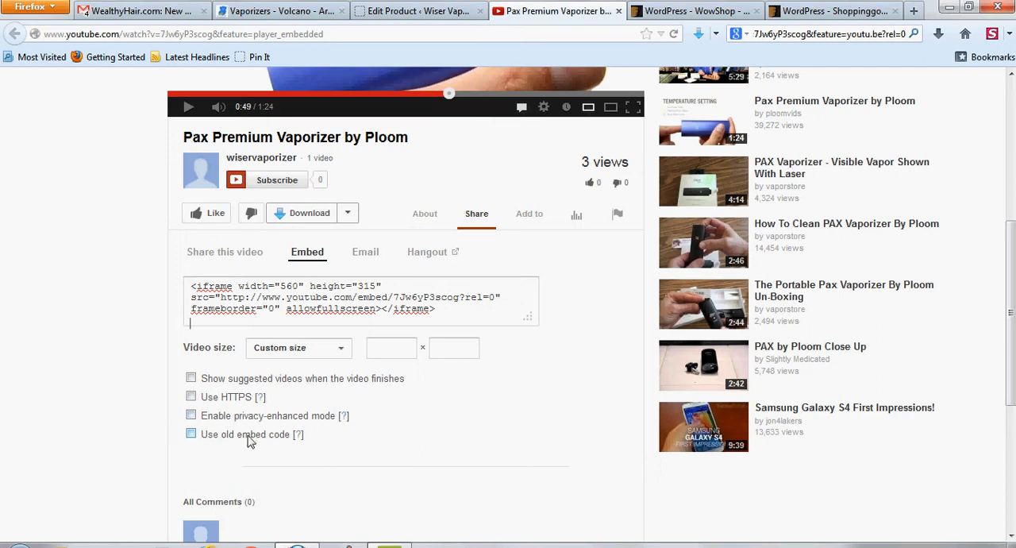
{"action": "mouse_move", "coordinate": [300, 437]}
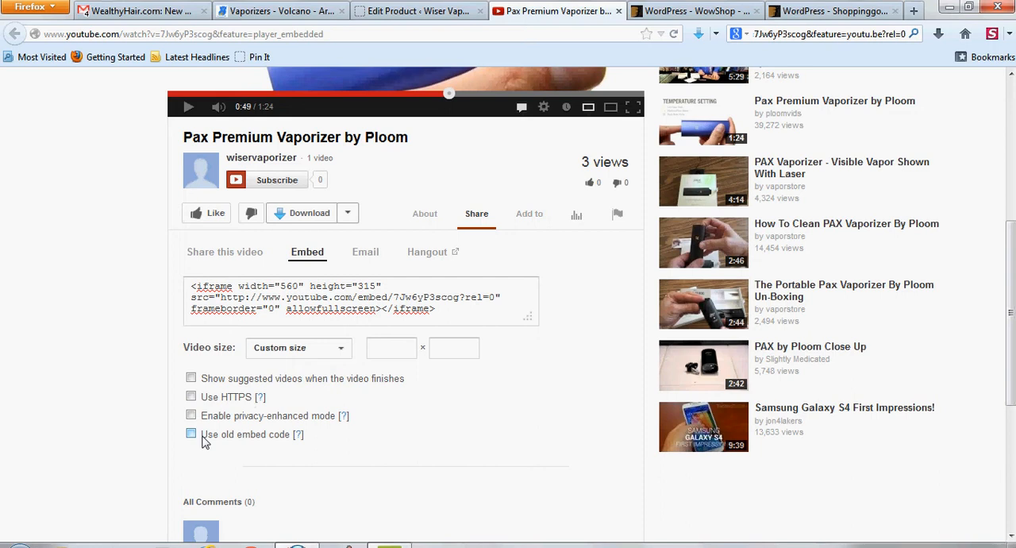
{"action": "mouse_move", "coordinate": [256, 441]}
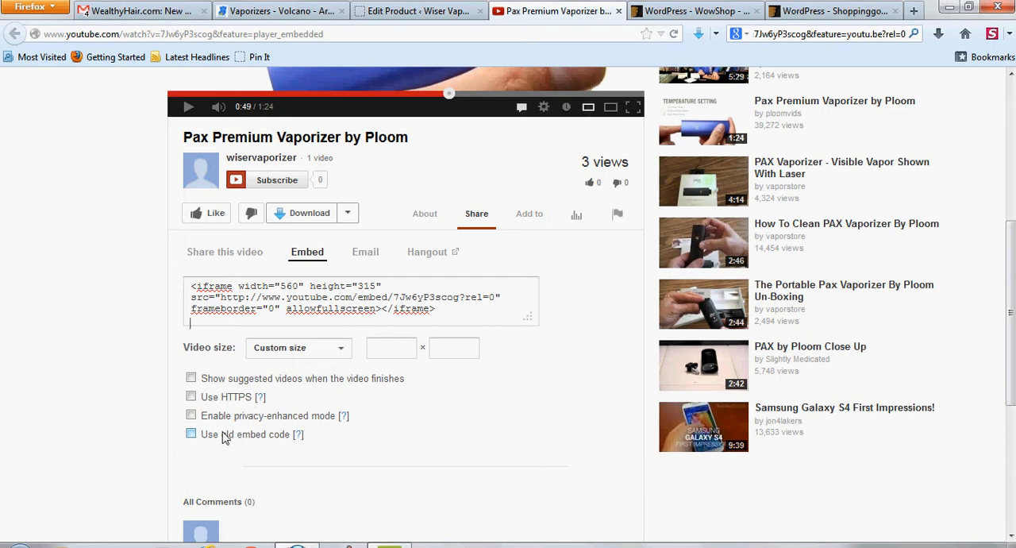
{"action": "left_click", "coordinate": [190, 434]}
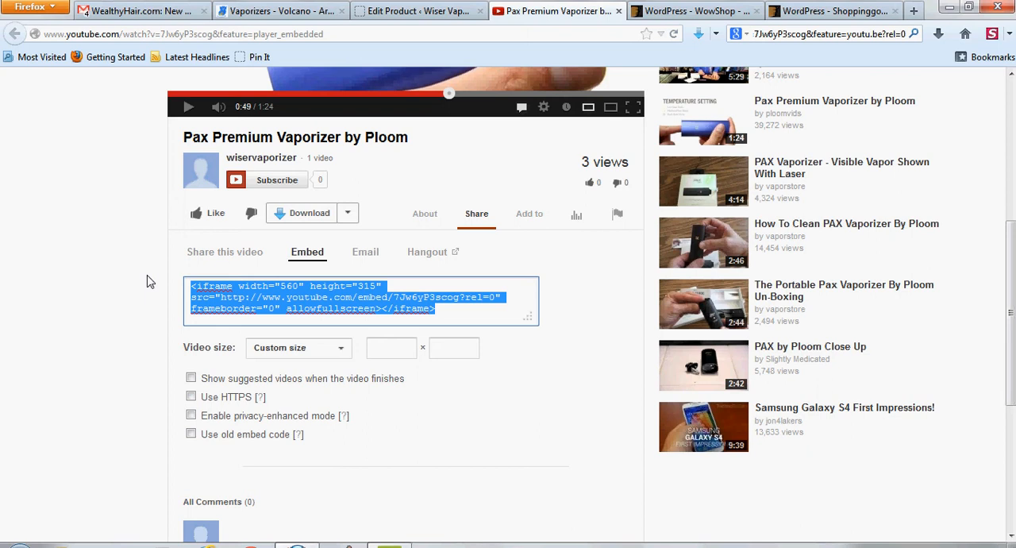
{"action": "mouse_move", "coordinate": [132, 286]}
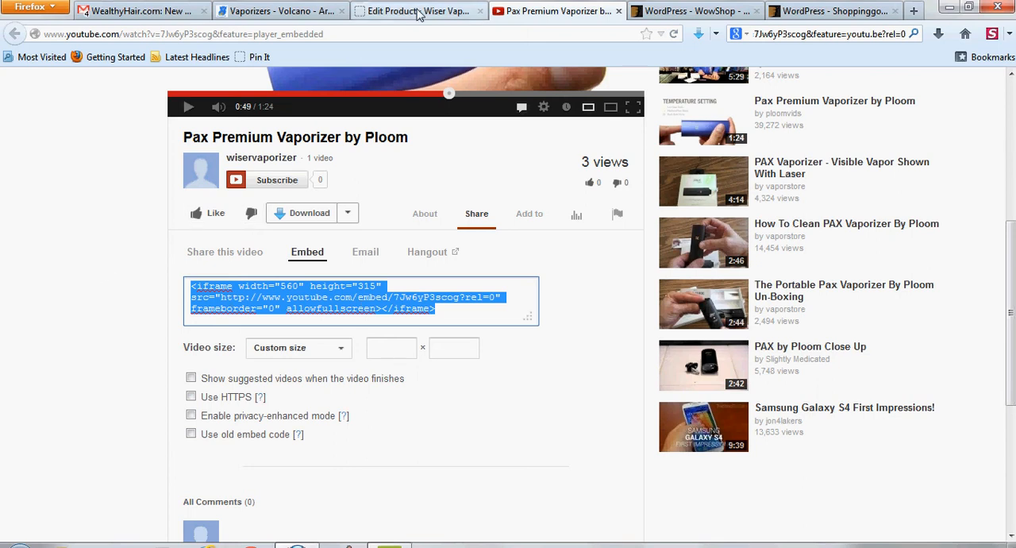
- Toggle the Pax product description Visual then Text, confirming the rel=0 iframe heads the content
{"action": "left_click", "coordinate": [418, 11]}
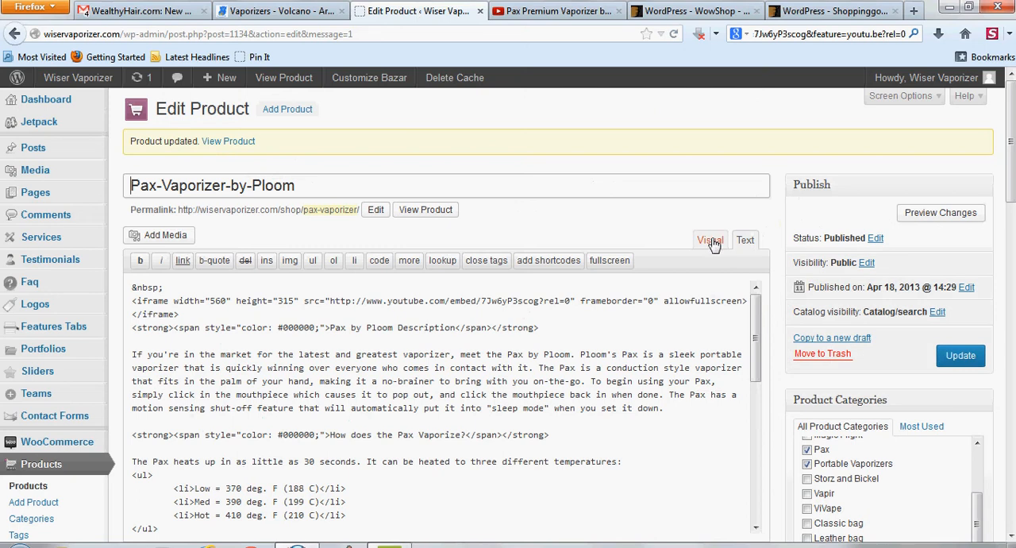
{"action": "left_click", "coordinate": [709, 240]}
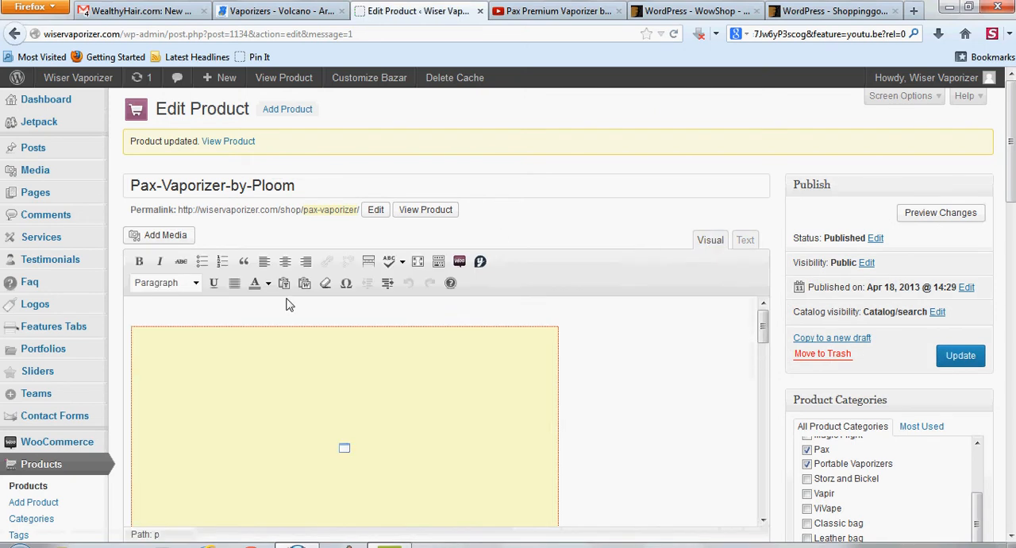
{"action": "mouse_move", "coordinate": [591, 377]}
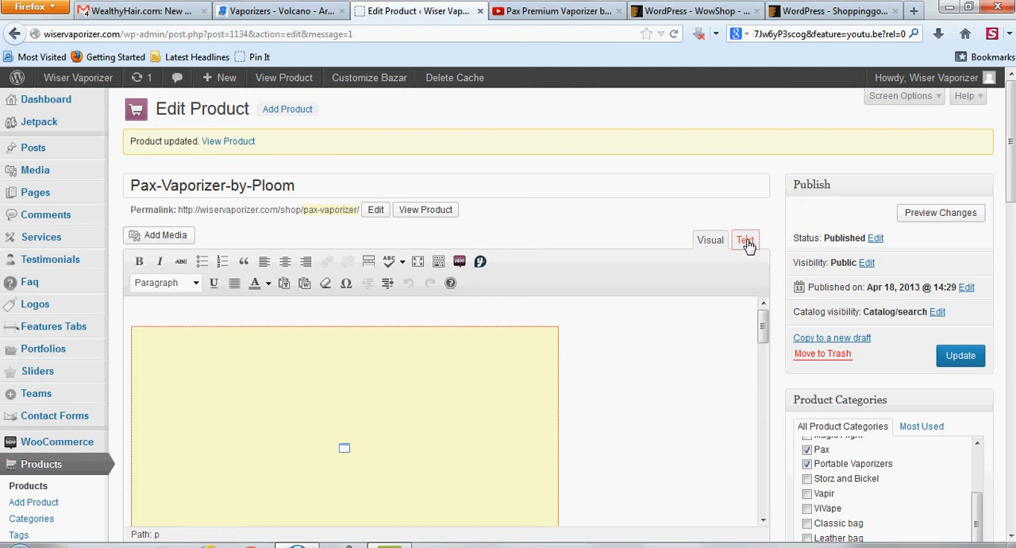
{"action": "left_click", "coordinate": [745, 240]}
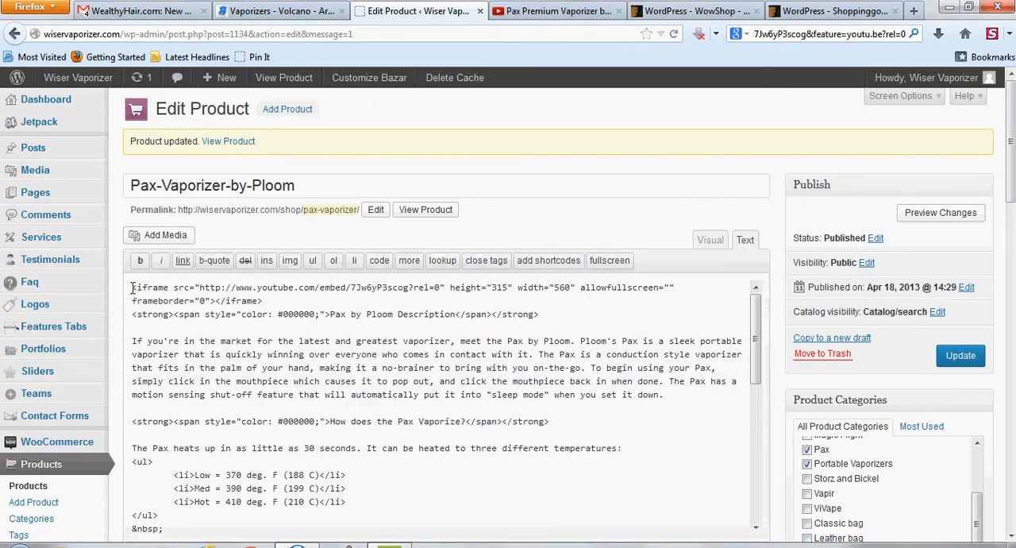
{"action": "left_click_drag", "start_coordinate": [133, 287], "coordinate": [262, 301]}
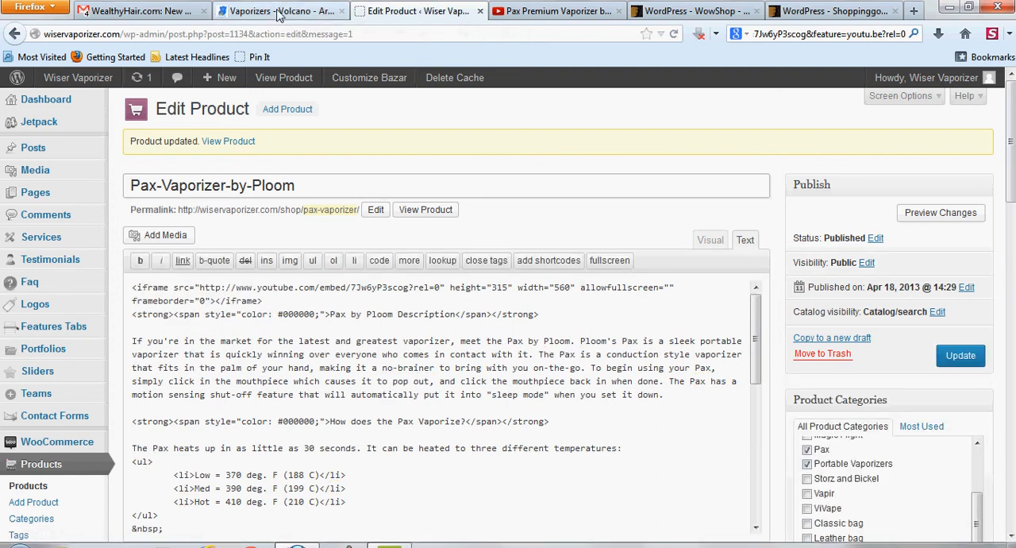
- Scroll the live Pax product page to the embedded video and dismiss the low battery warning
{"action": "left_click", "coordinate": [426, 209]}
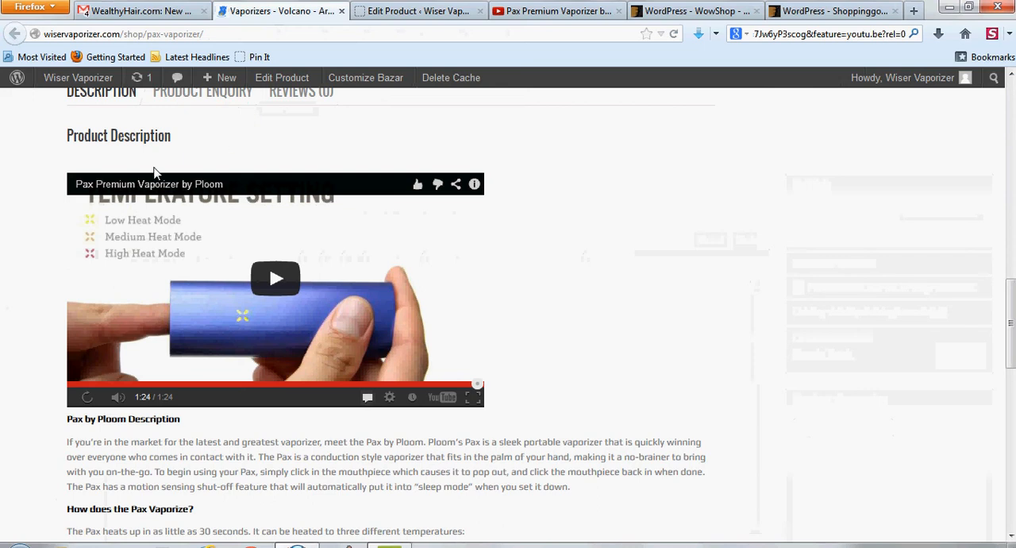
{"action": "scroll", "scroll_direction": "up", "scroll_amount": 3}
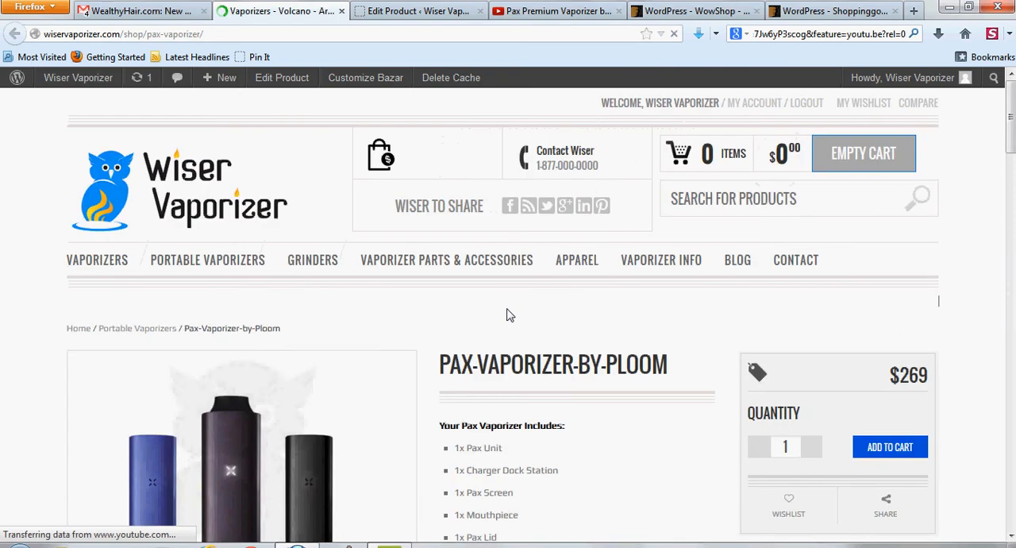
{"action": "scroll", "scroll_direction": "down", "scroll_amount": 3}
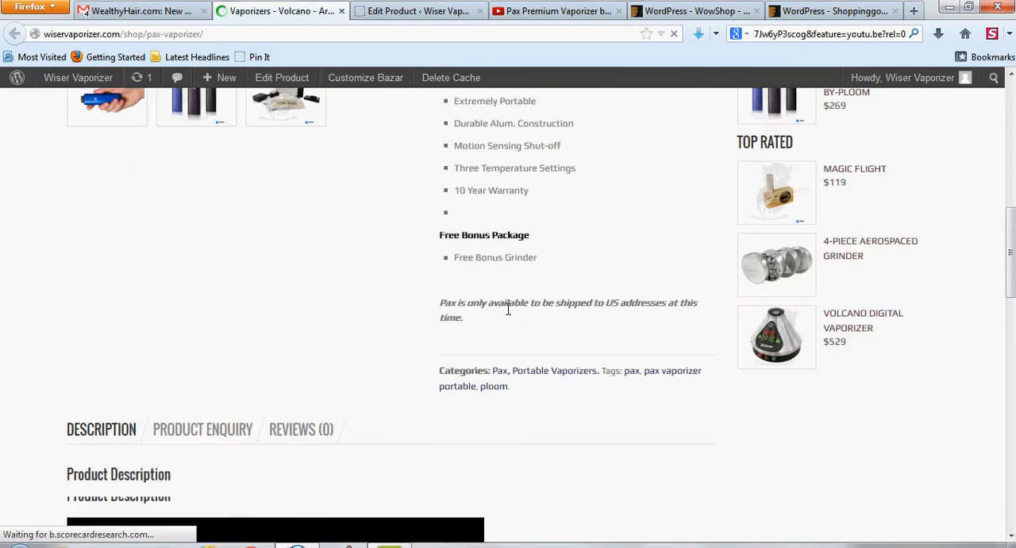
{"action": "scroll", "scroll_direction": "down", "scroll_amount": 3}
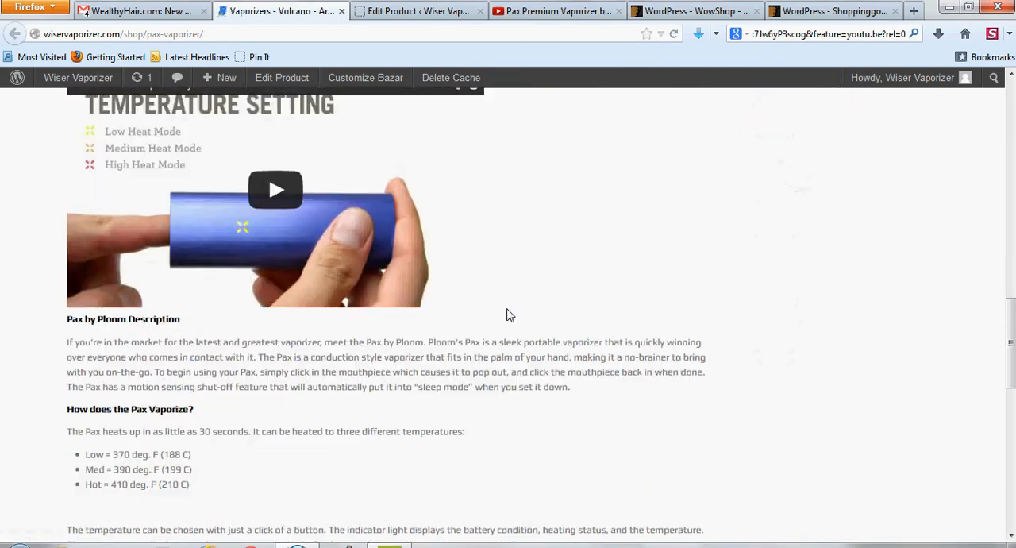
{"action": "left_click", "coordinate": [276, 190]}
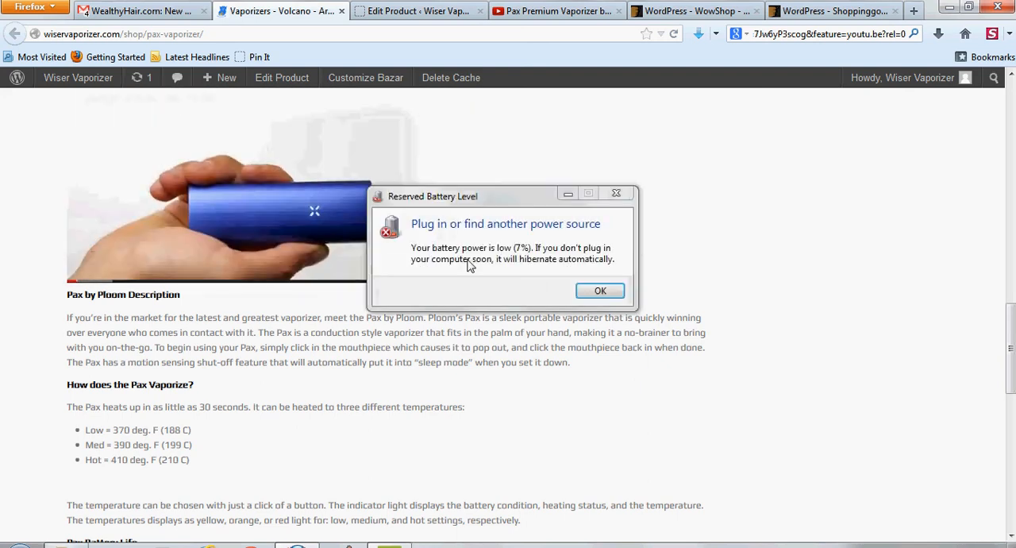
{"action": "left_click", "coordinate": [601, 290]}
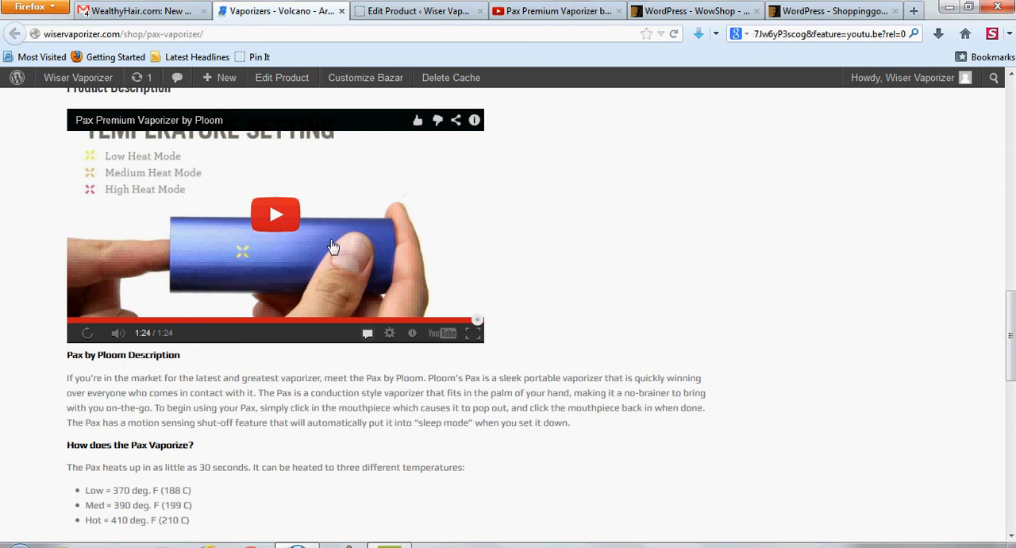
{"action": "mouse_move", "coordinate": [635, 261]}
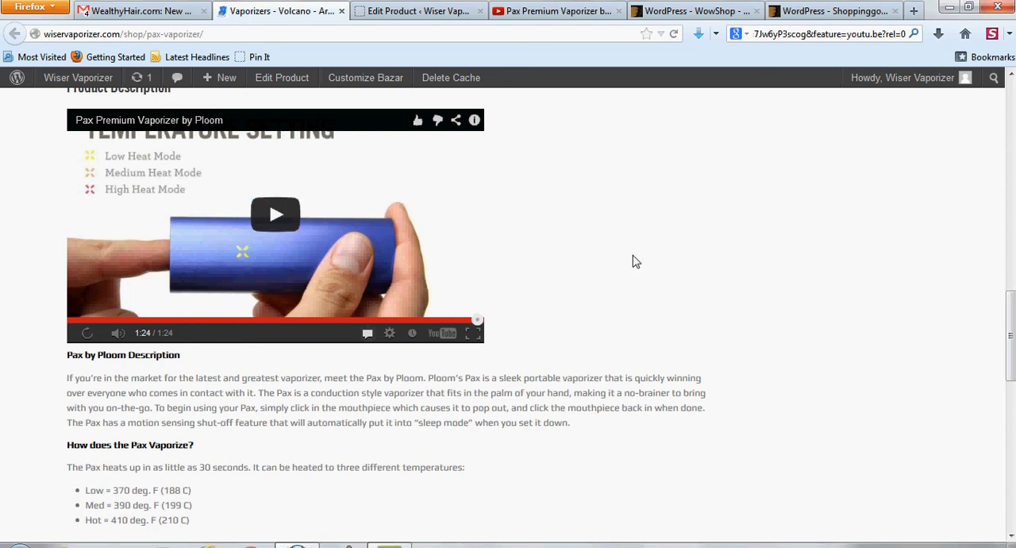
{"action": "mouse_move", "coordinate": [780, 350]}
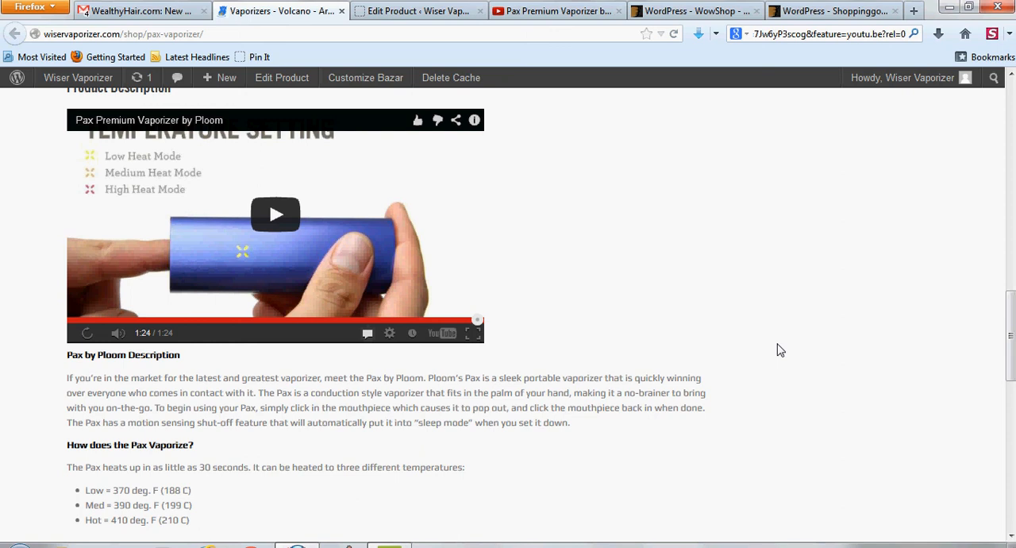
{"action": "mouse_move", "coordinate": [373, 486]}
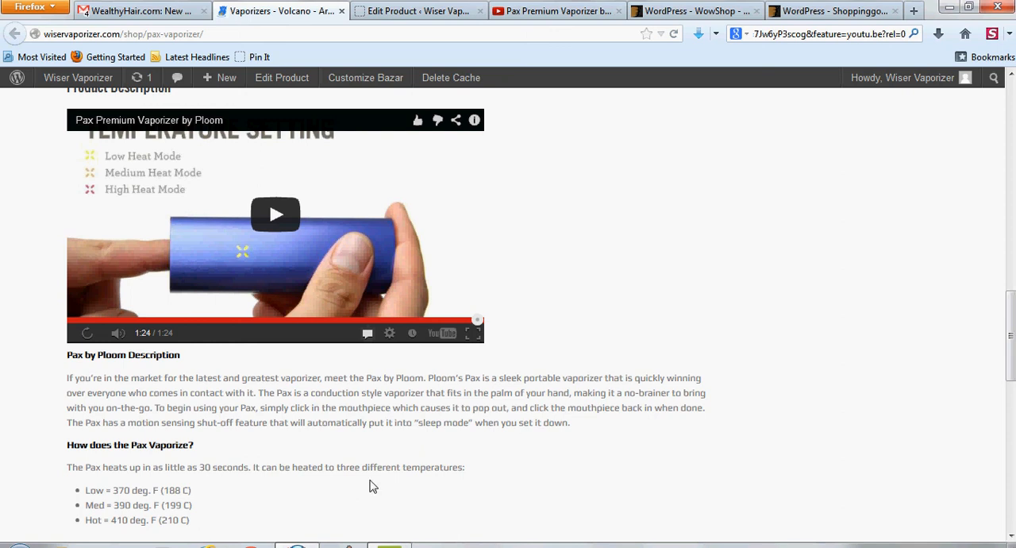